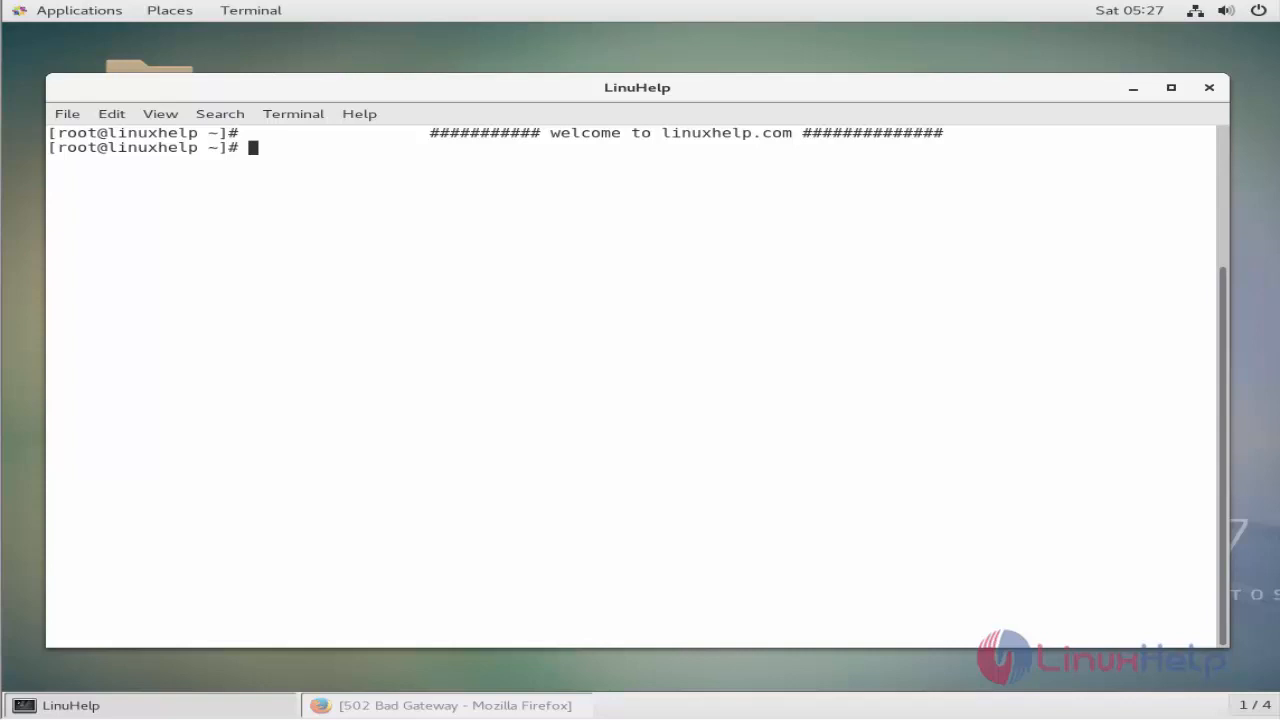
{"action": "mouse_move", "coordinate": [294, 238]}
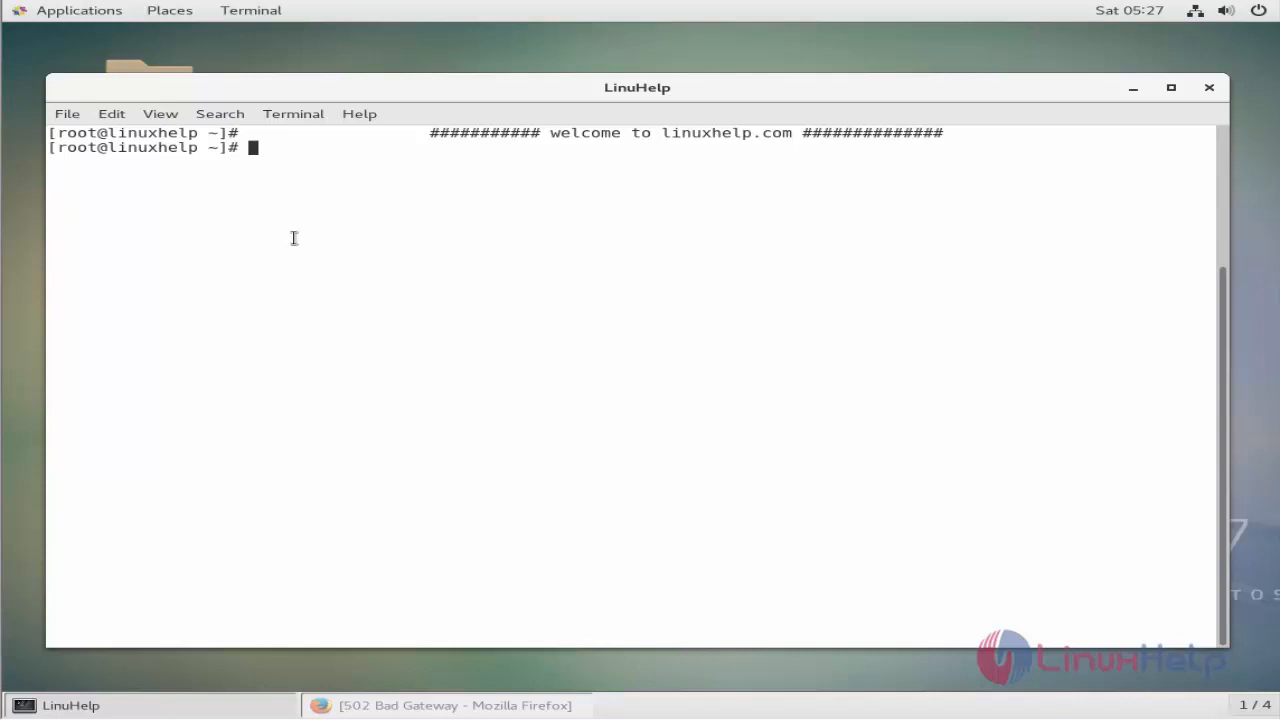
- Install the vim-enhanced package with yum install vim, answering y to confirm
{"action": "type", "text": "yum install"}
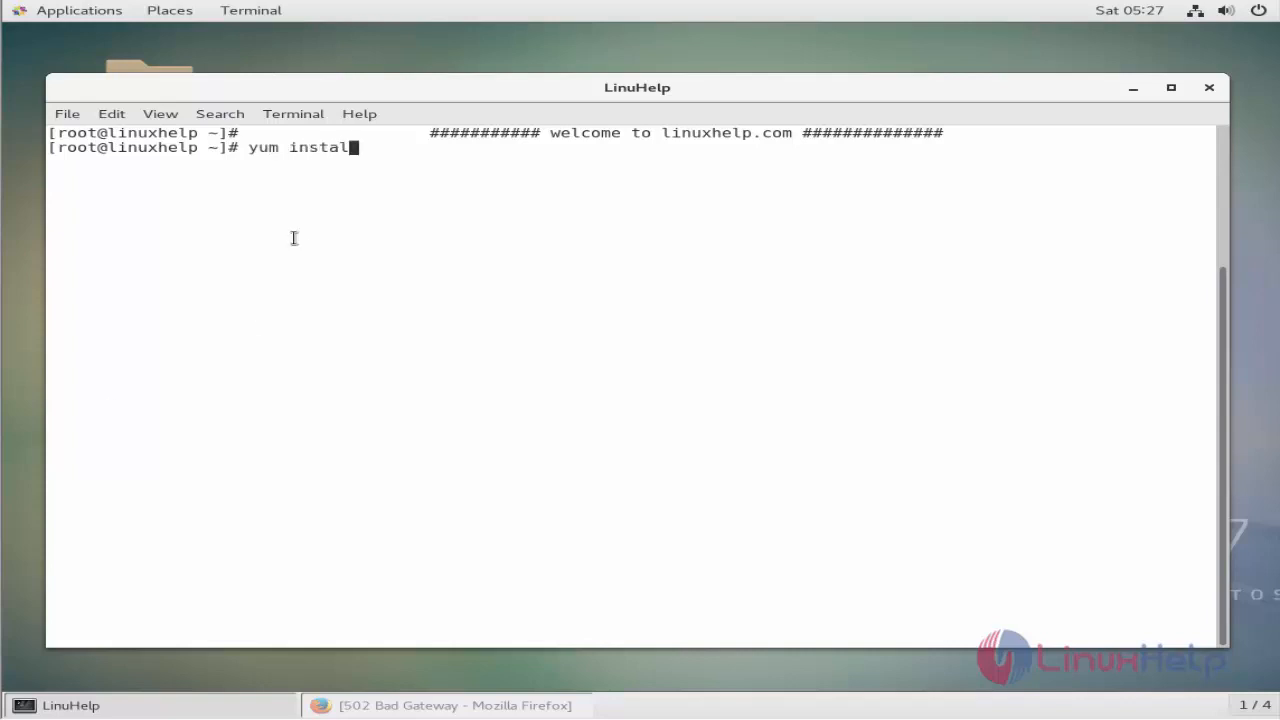
{"action": "key", "text": "Return"}
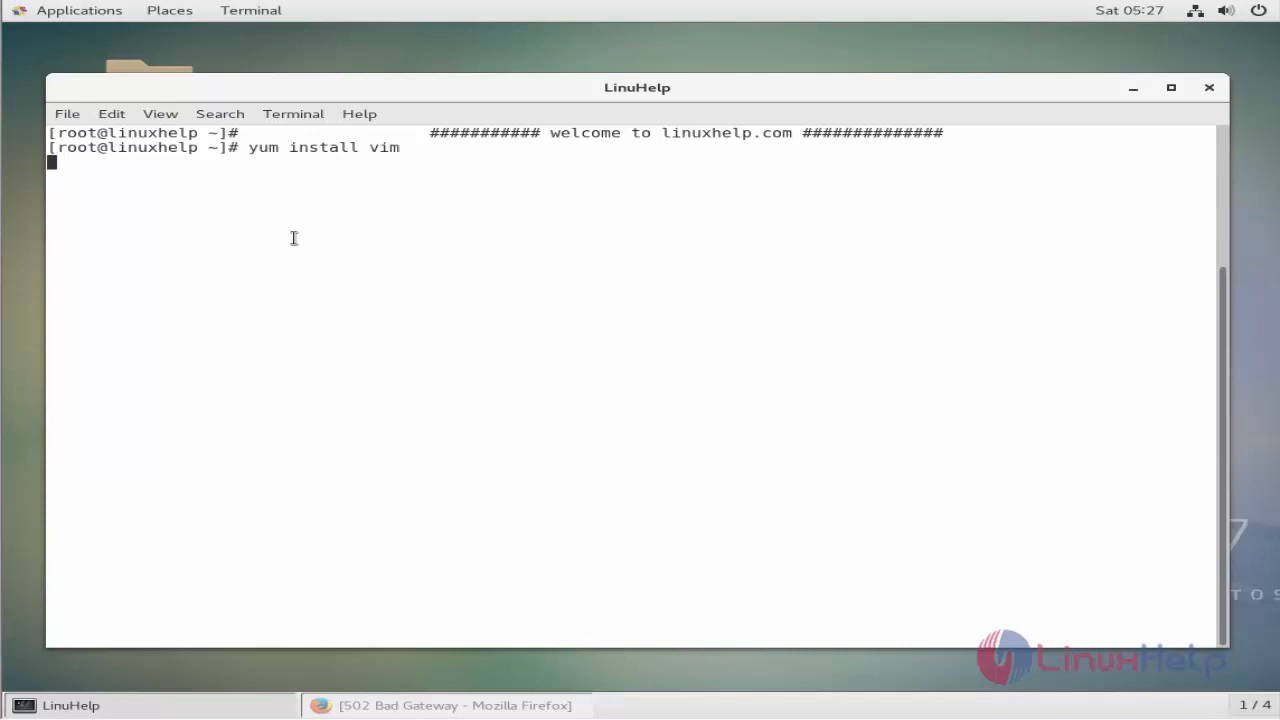
{"action": "key", "text": "Return"}
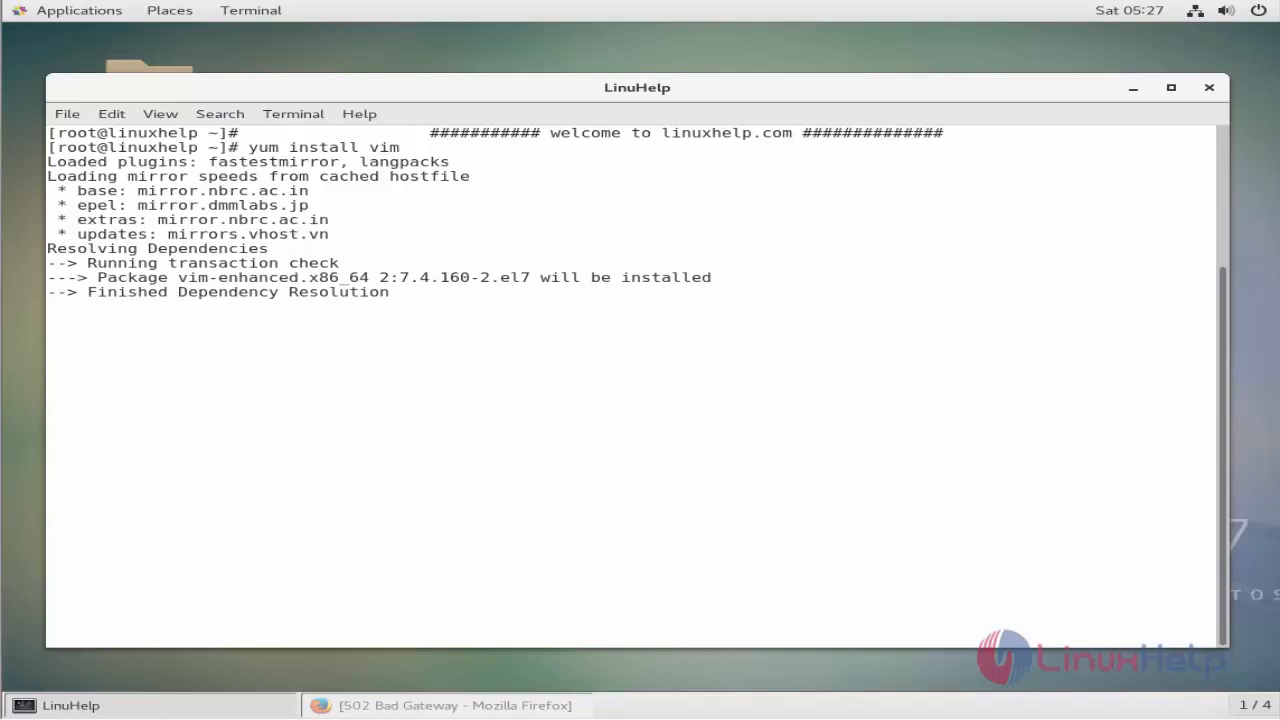
{"action": "type", "text": "y/d/N]: y"}
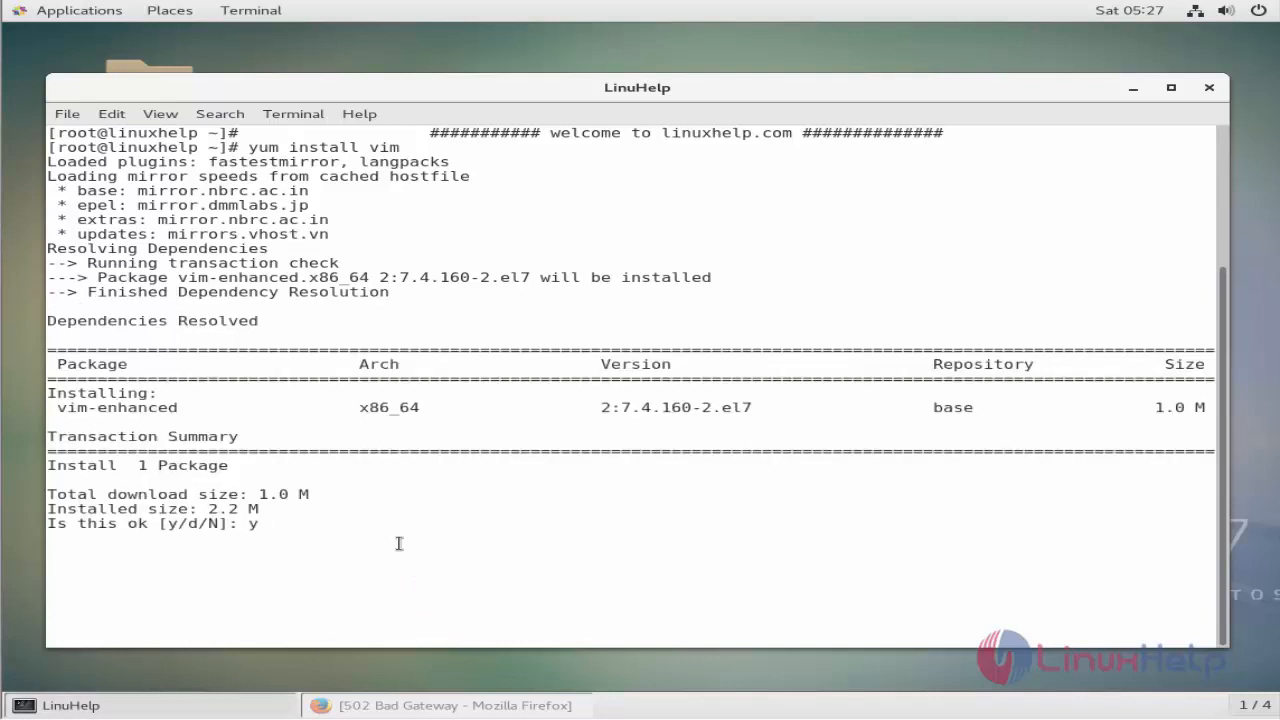
{"action": "key", "text": "Return"}
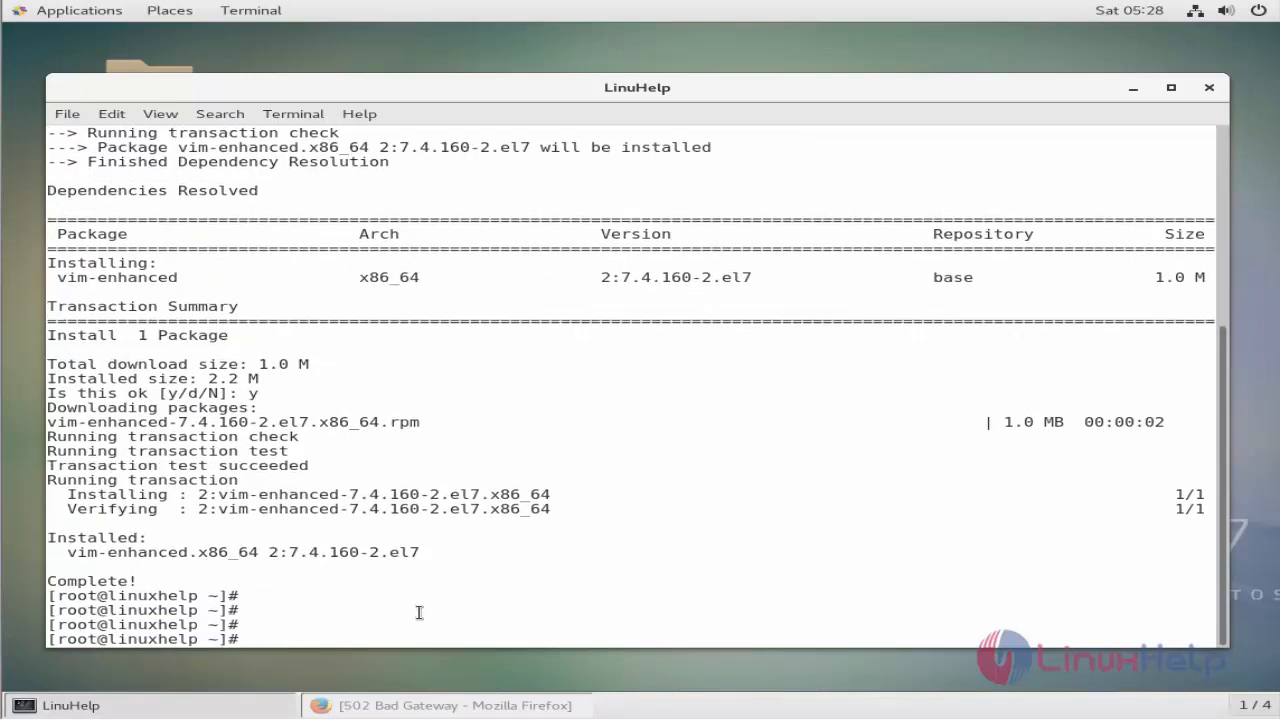
- Create an empty file.txt with touch
{"action": "type", "text": "touch"}
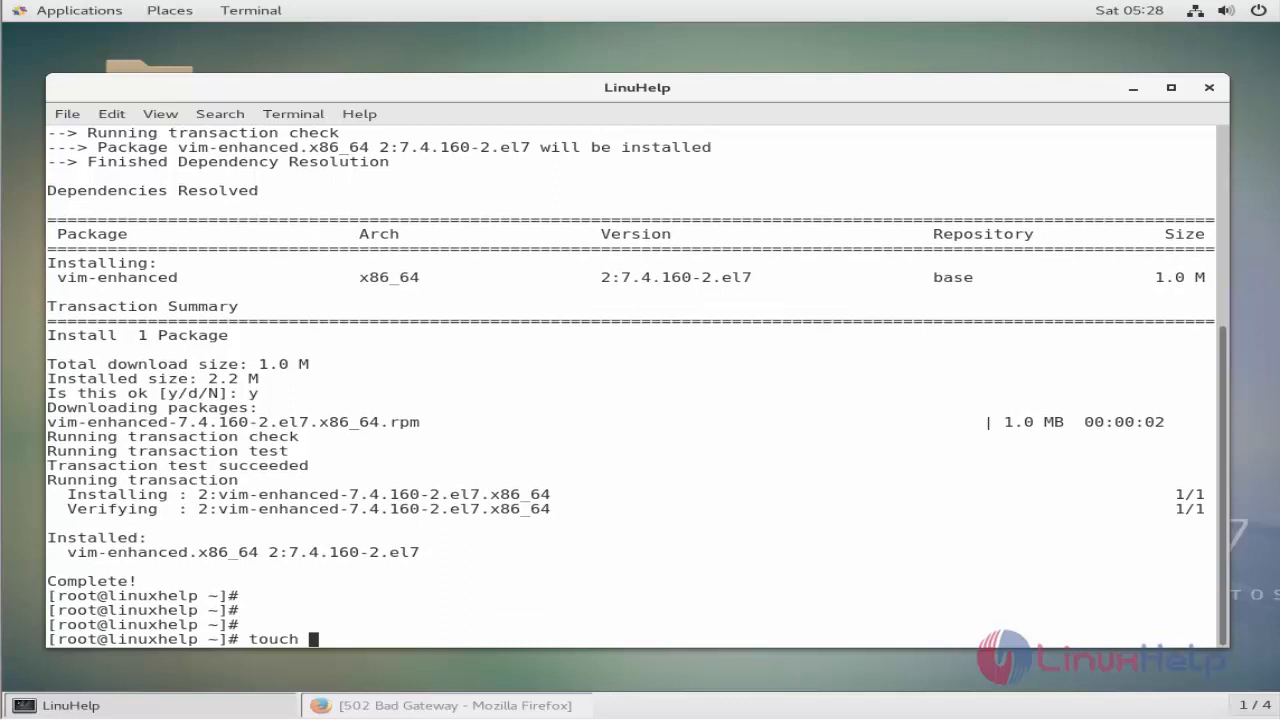
{"action": "type", "text": "file."}
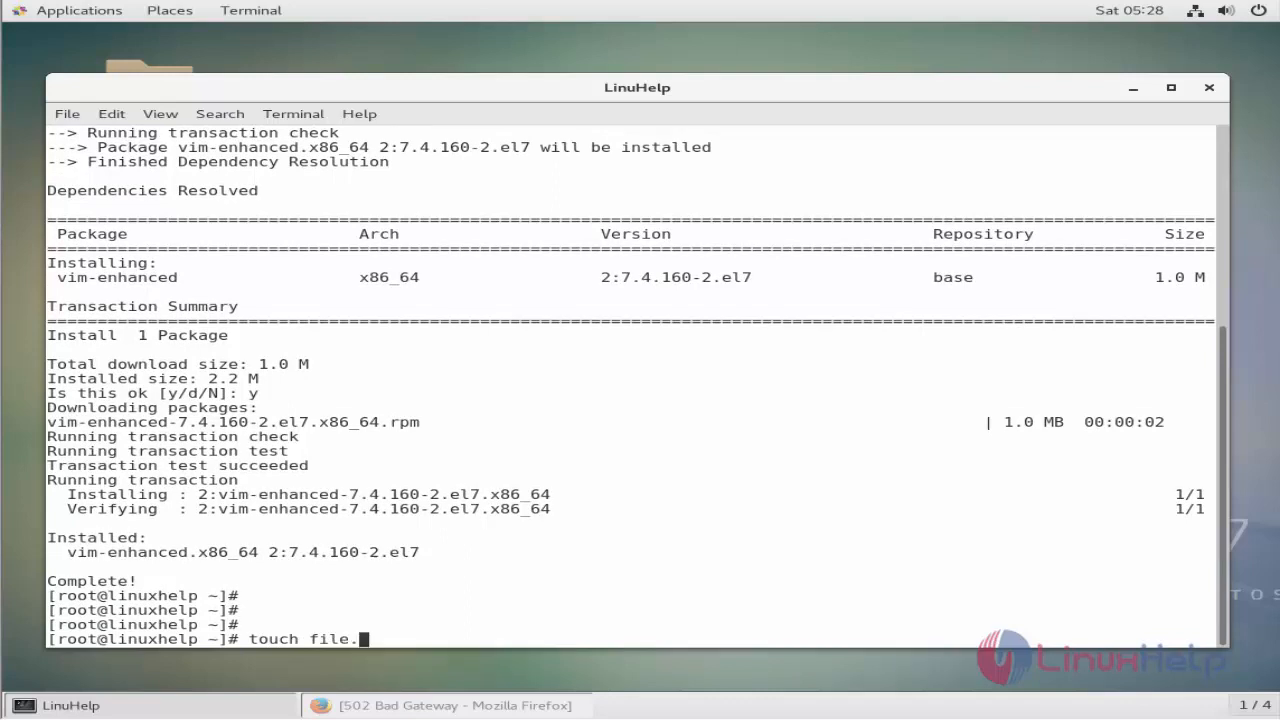
{"action": "key", "text": "Return"}
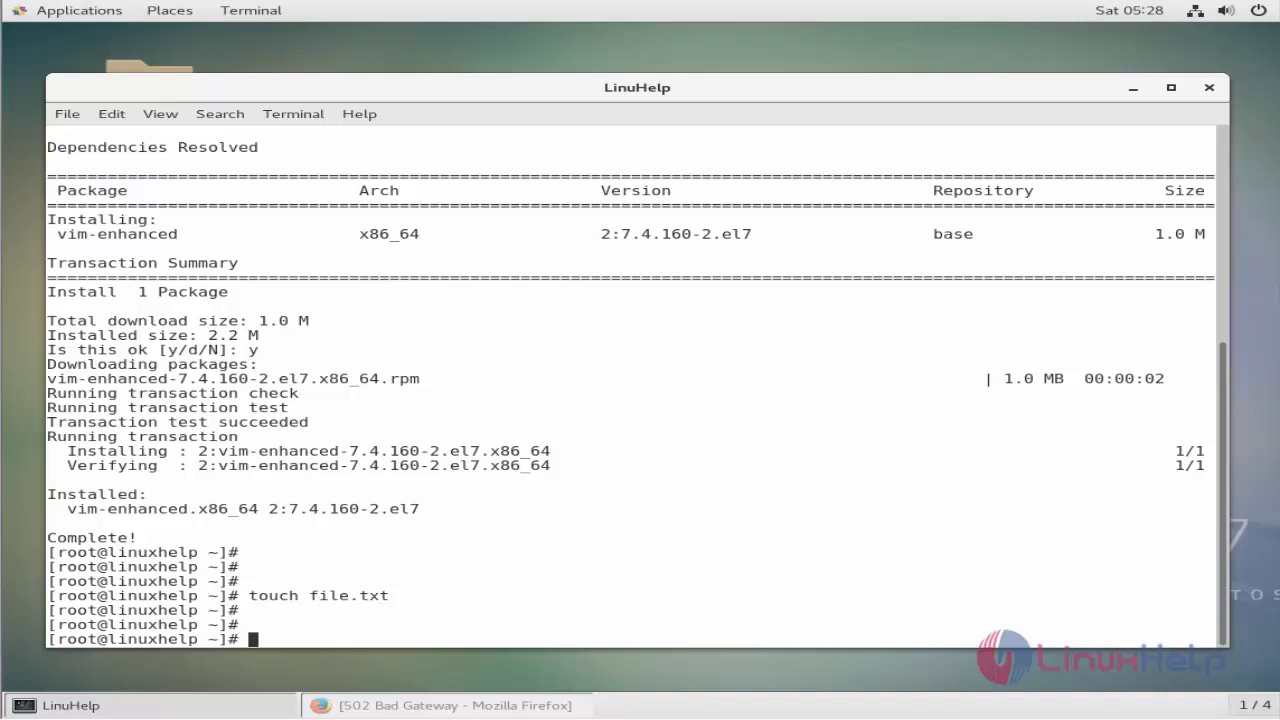
- Open file.txt in vim with encryption using vim -x file.txt
{"action": "type", "text": "vim"}
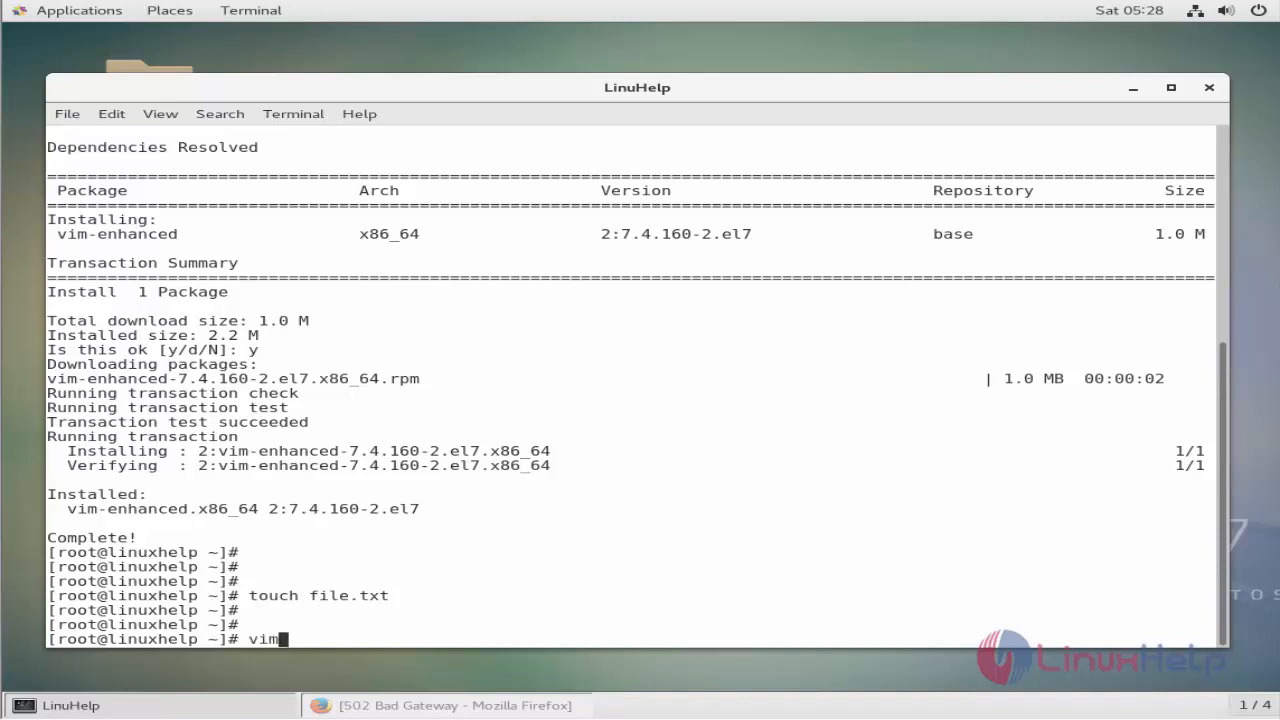
{"action": "type", "text": "-x"}
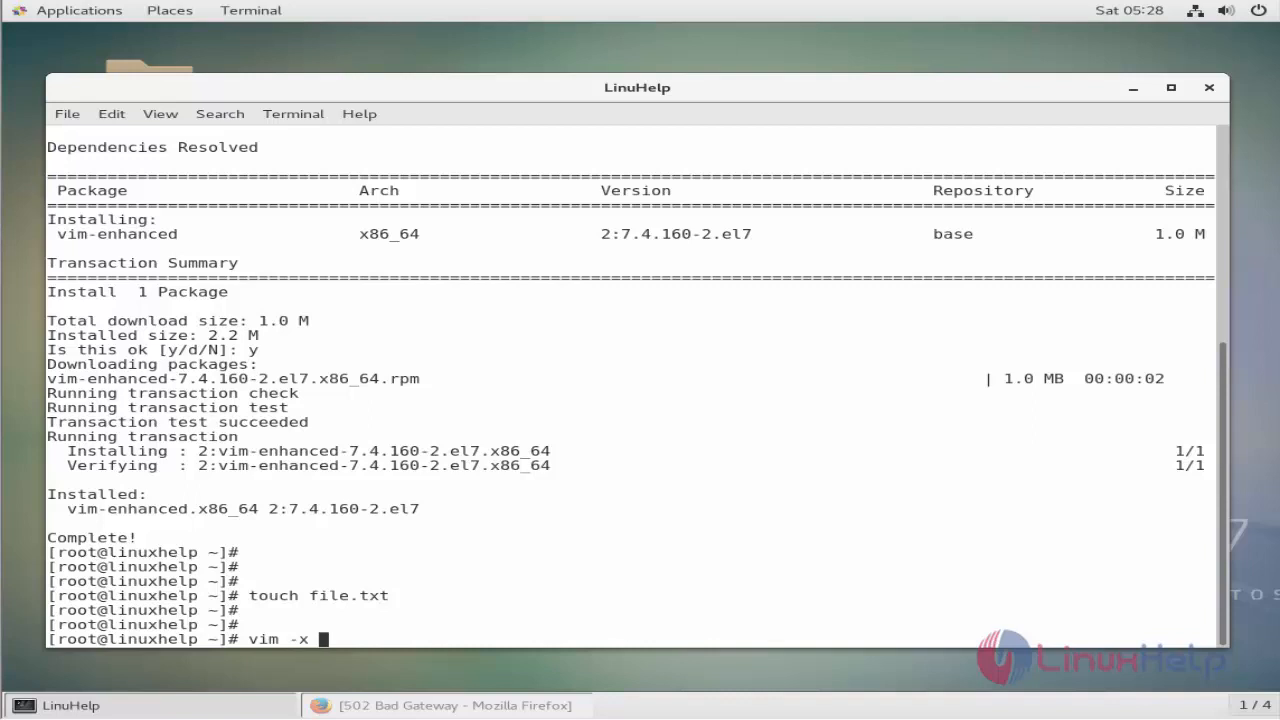
{"action": "type", "text": "file.txt"}
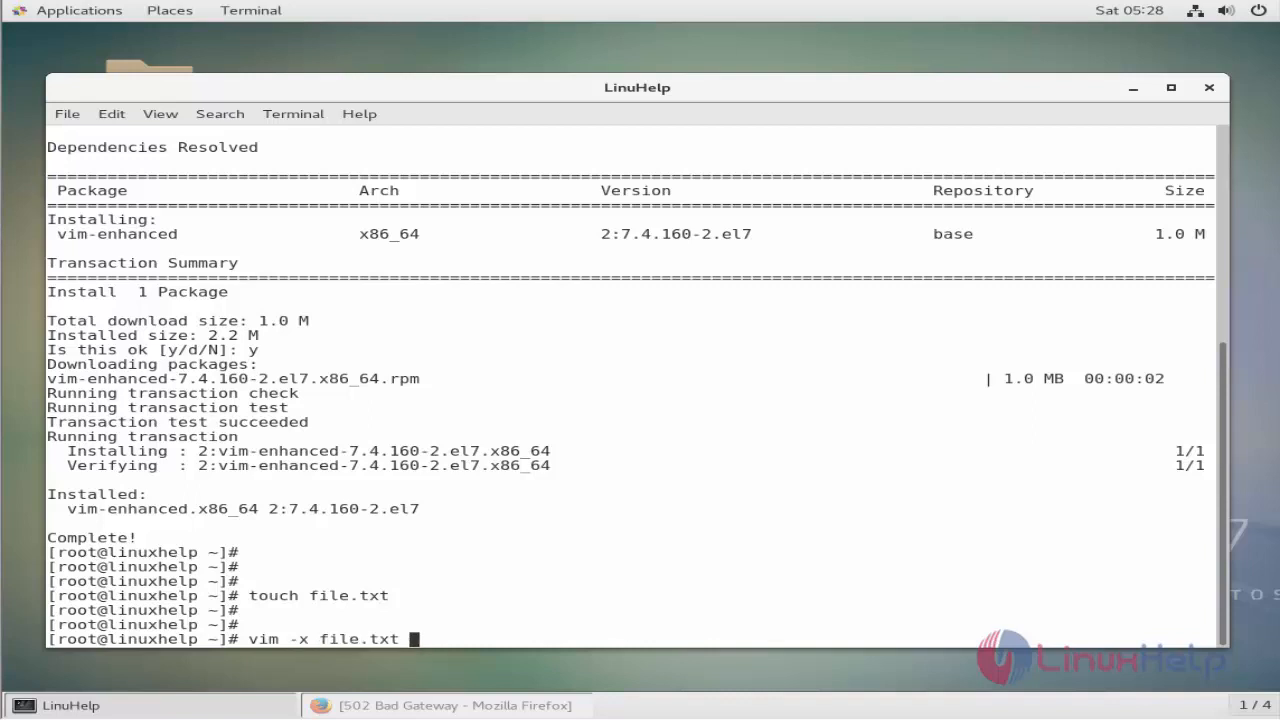
{"action": "key", "text": "Return"}
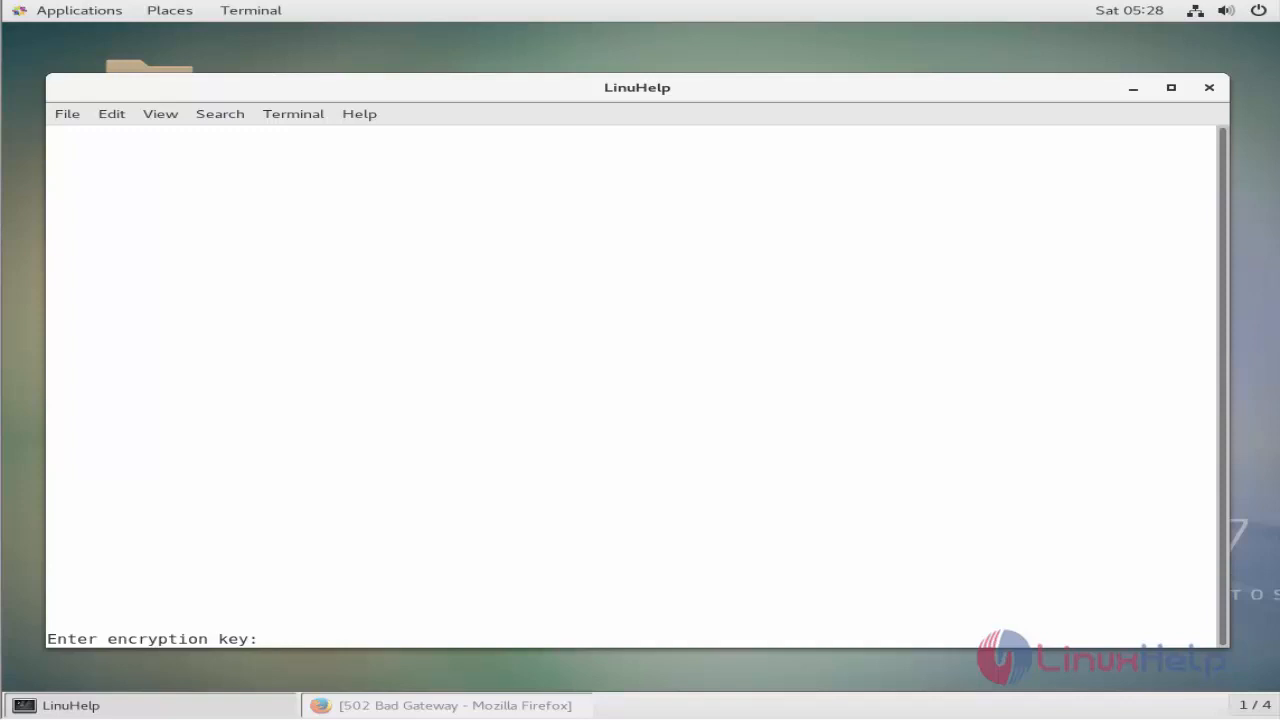
- Enter the encryption key for file.txt, then repeat it to confirm
{"action": "type", "text": "***"}
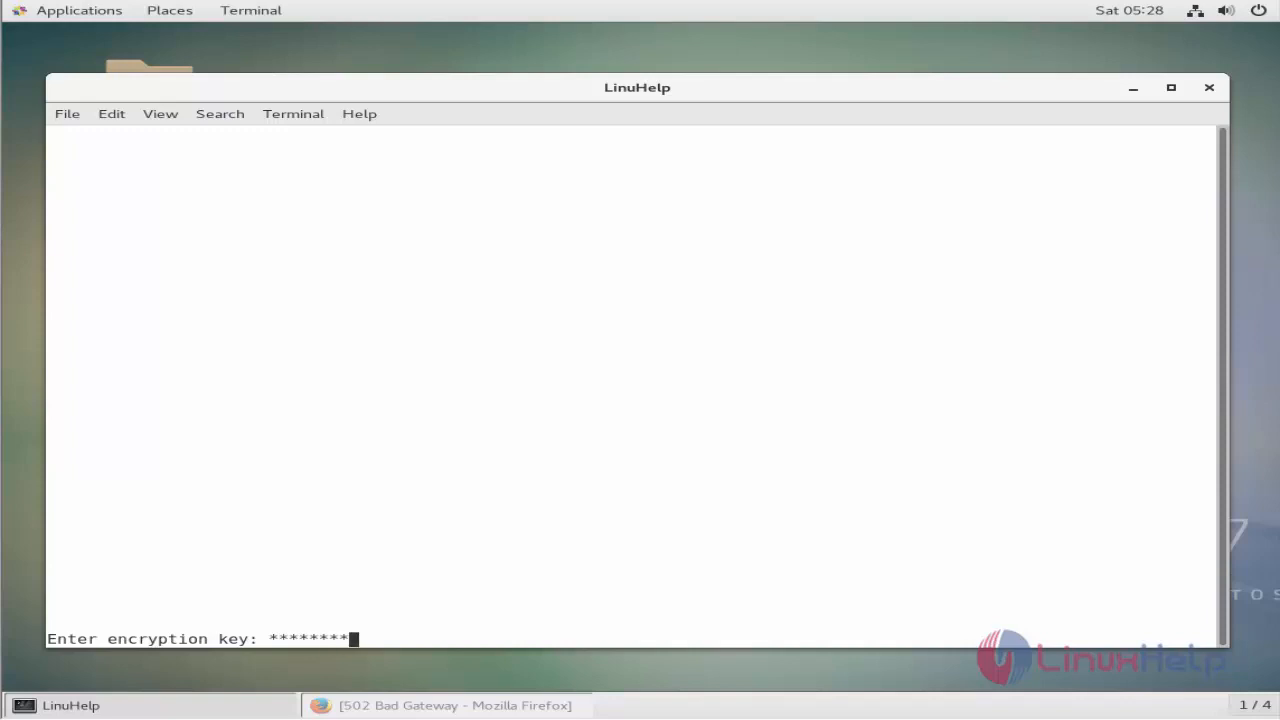
{"action": "key", "text": "Return"}
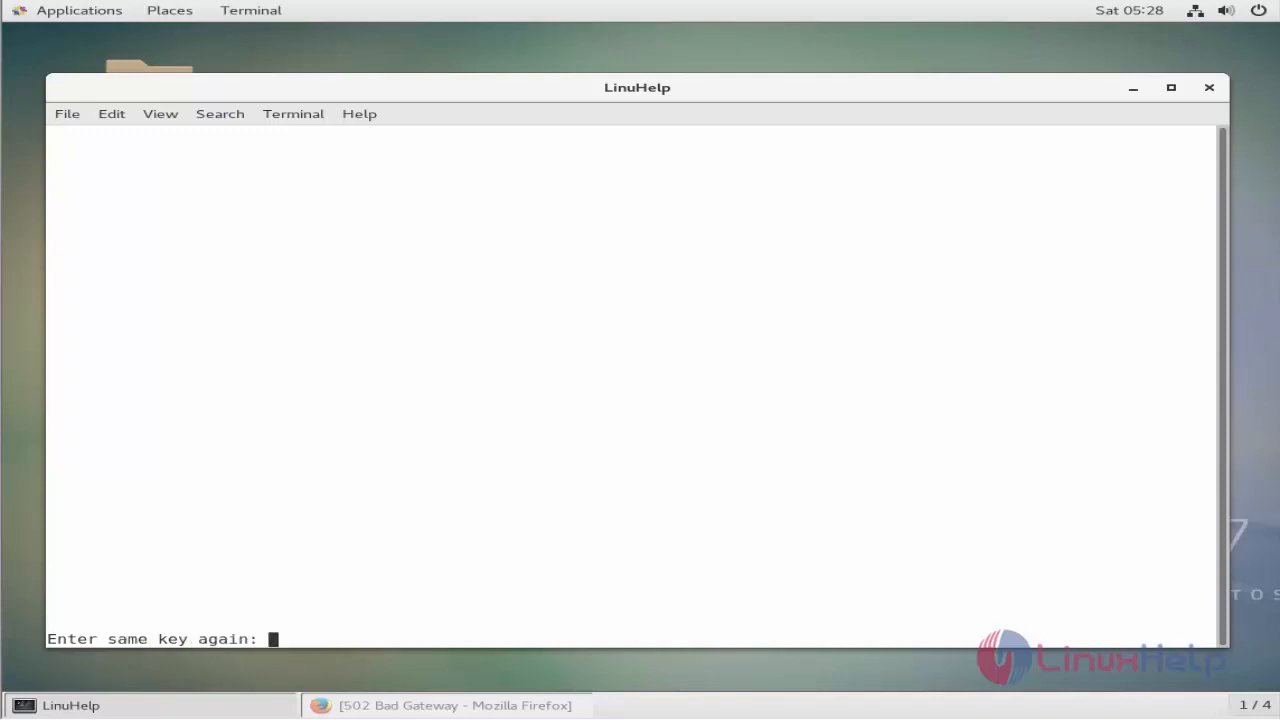
{"action": "type", "text": "******"}
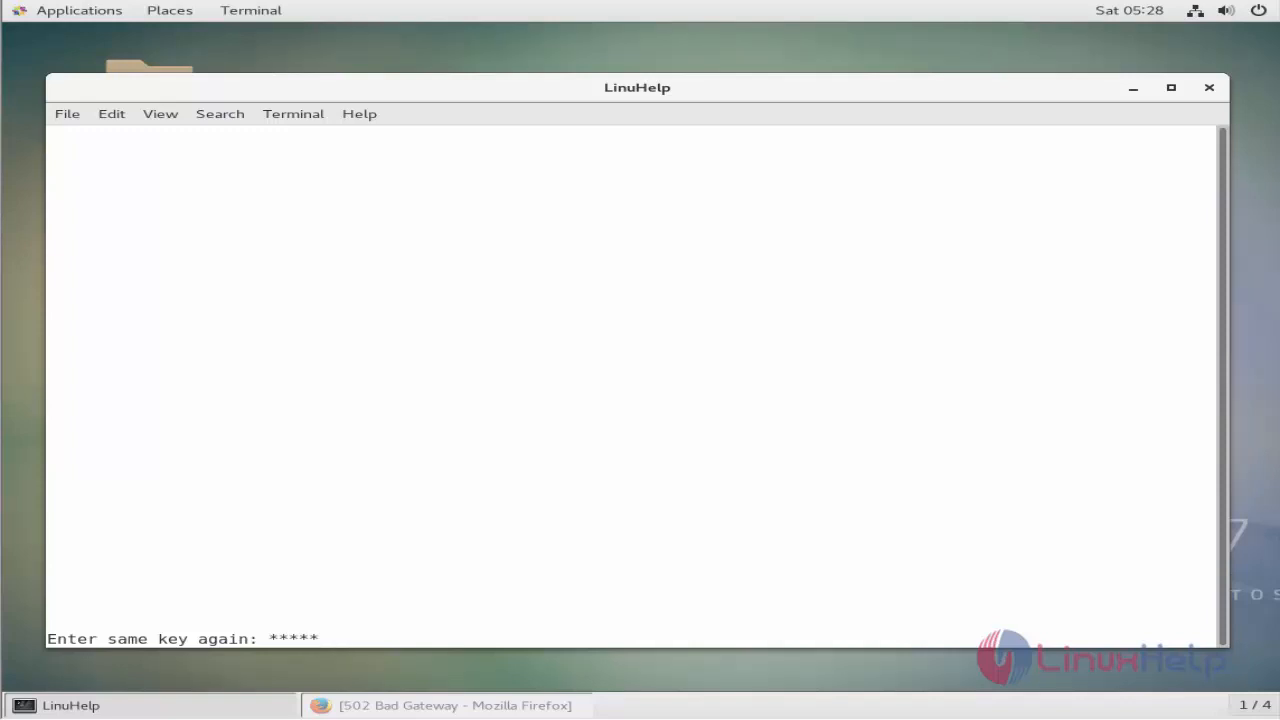
{"action": "key", "text": "Return"}
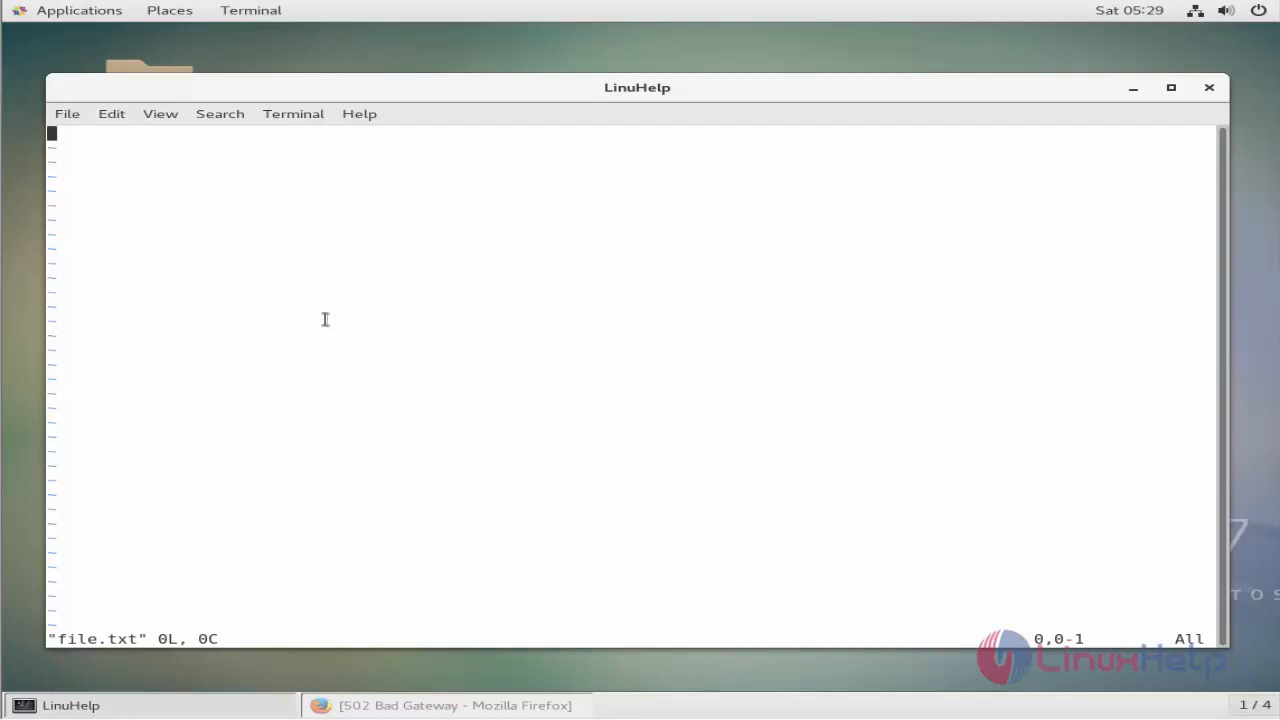
- Type 'is the password protected file' into file.txt, then save and quit with :wq
{"action": "type", "text": "s is the p"}
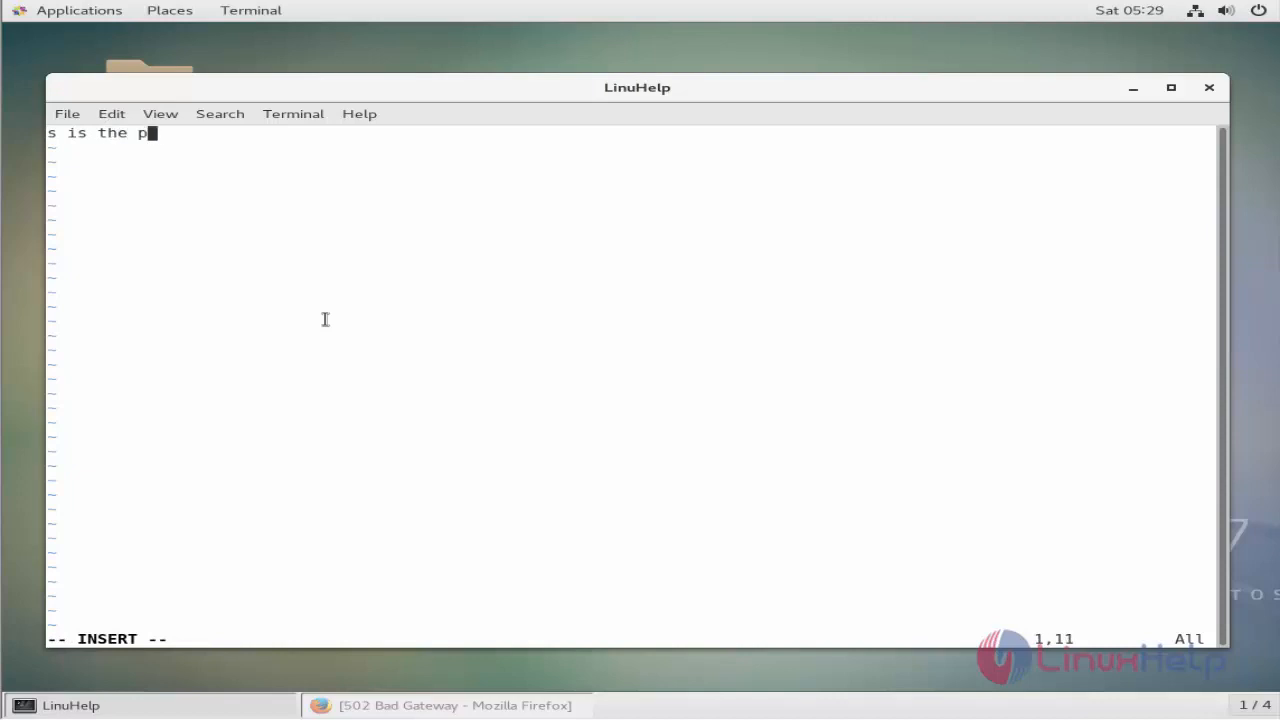
{"action": "type", "text": "as"}
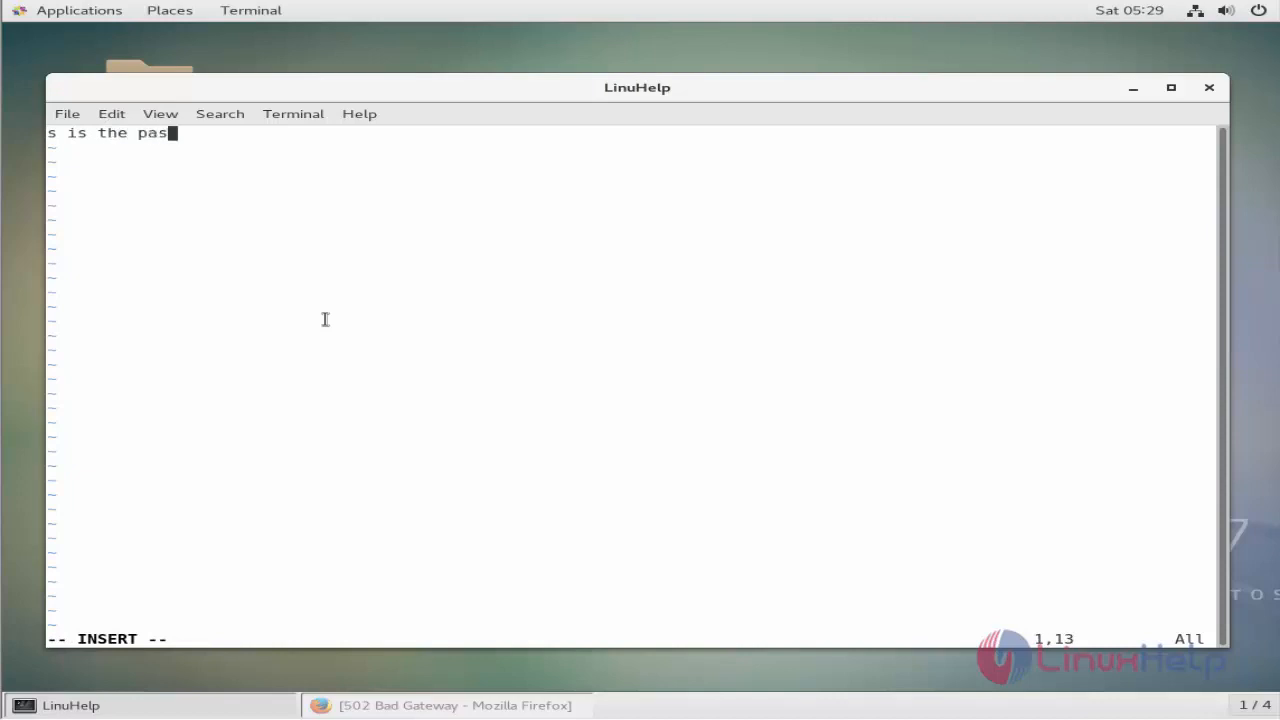
{"action": "type", "text": "sword"}
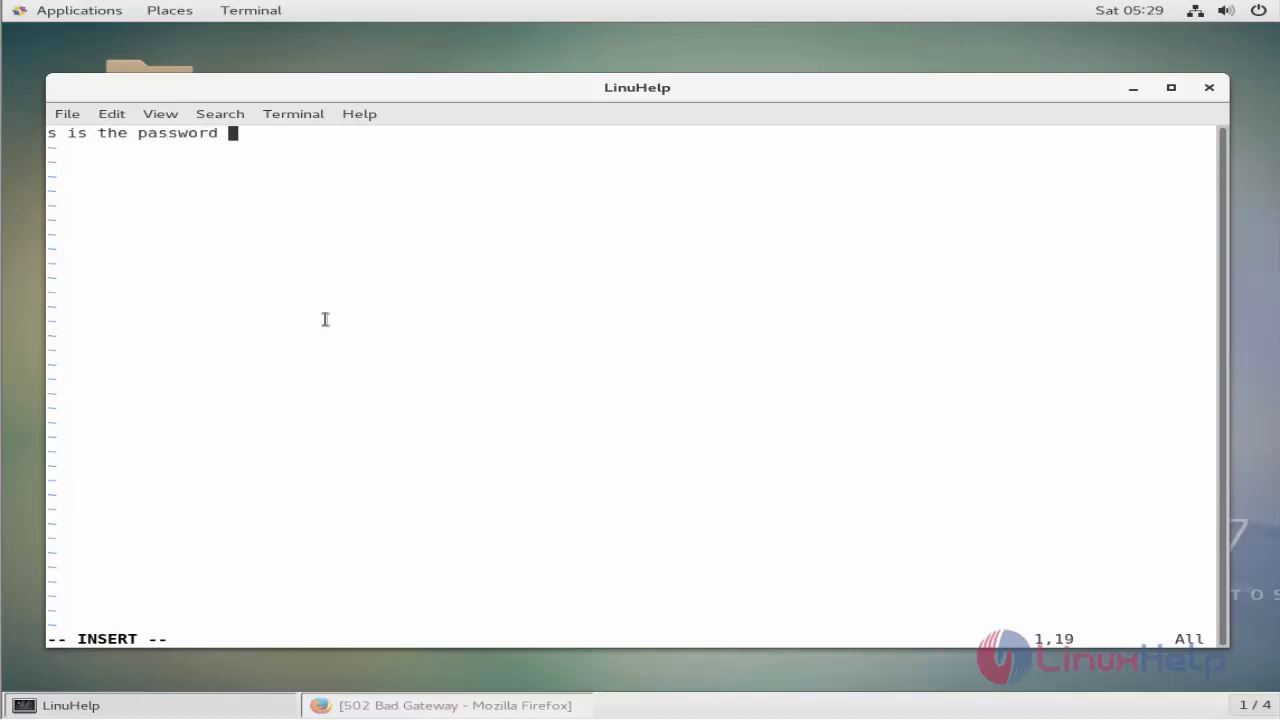
{"action": "type", "text": "protected"}
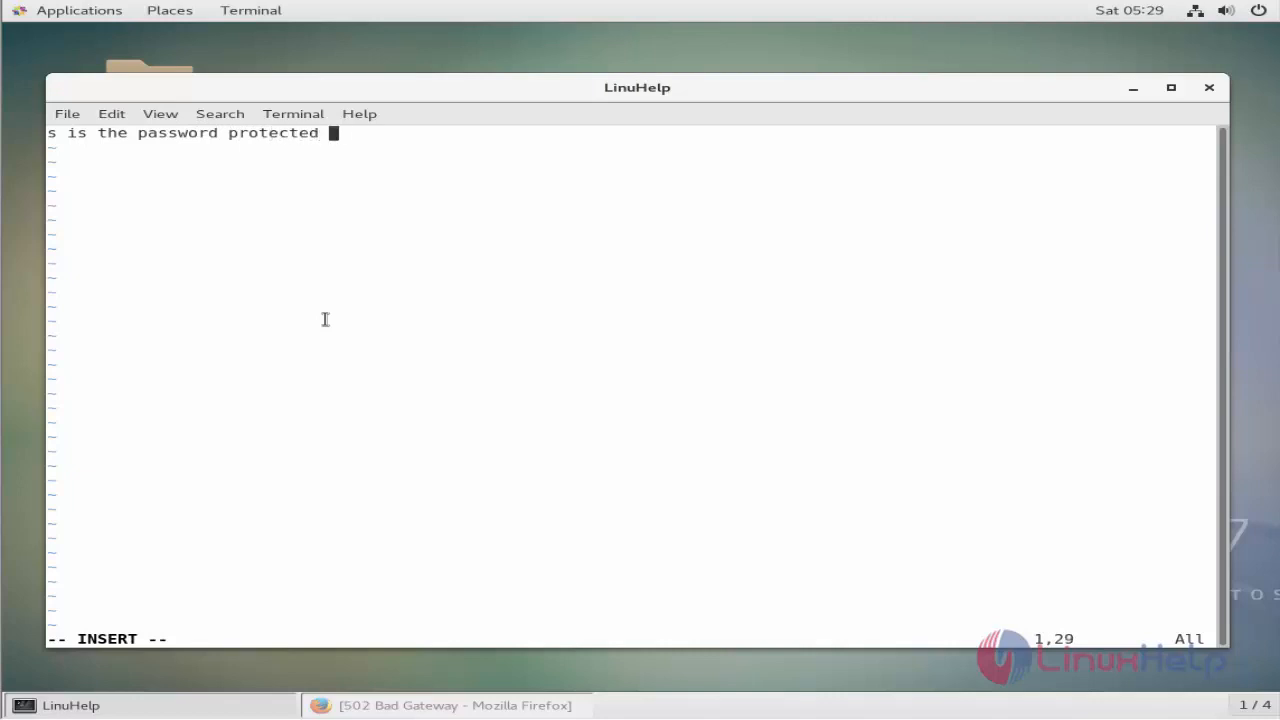
{"action": "type", "text": "file"}
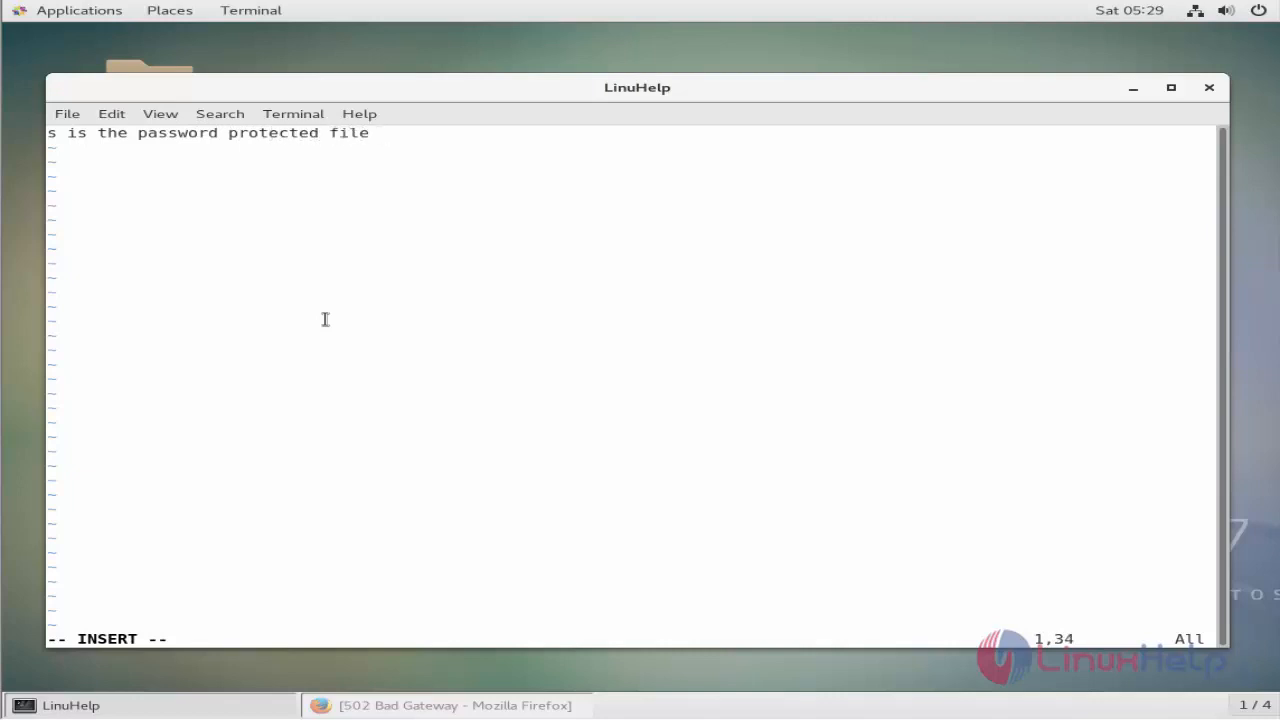
{"action": "key", "text": "Escape"}
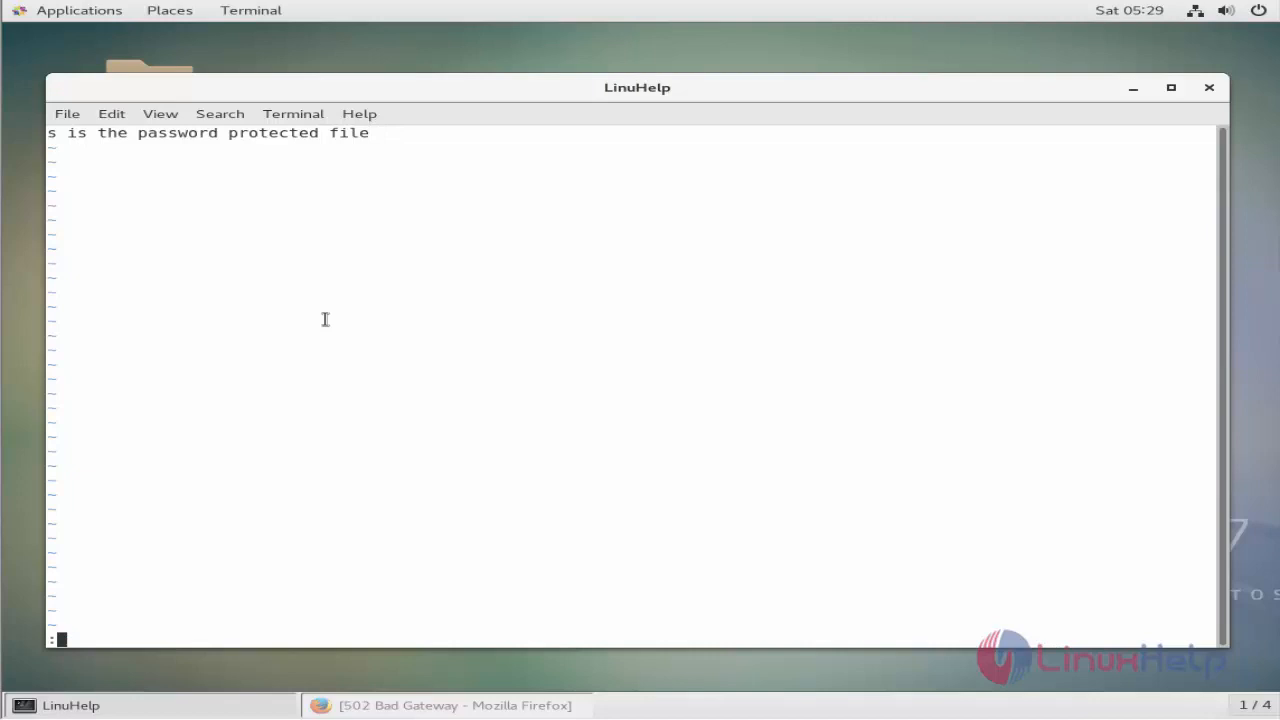
{"action": "type", "text": "wq"}
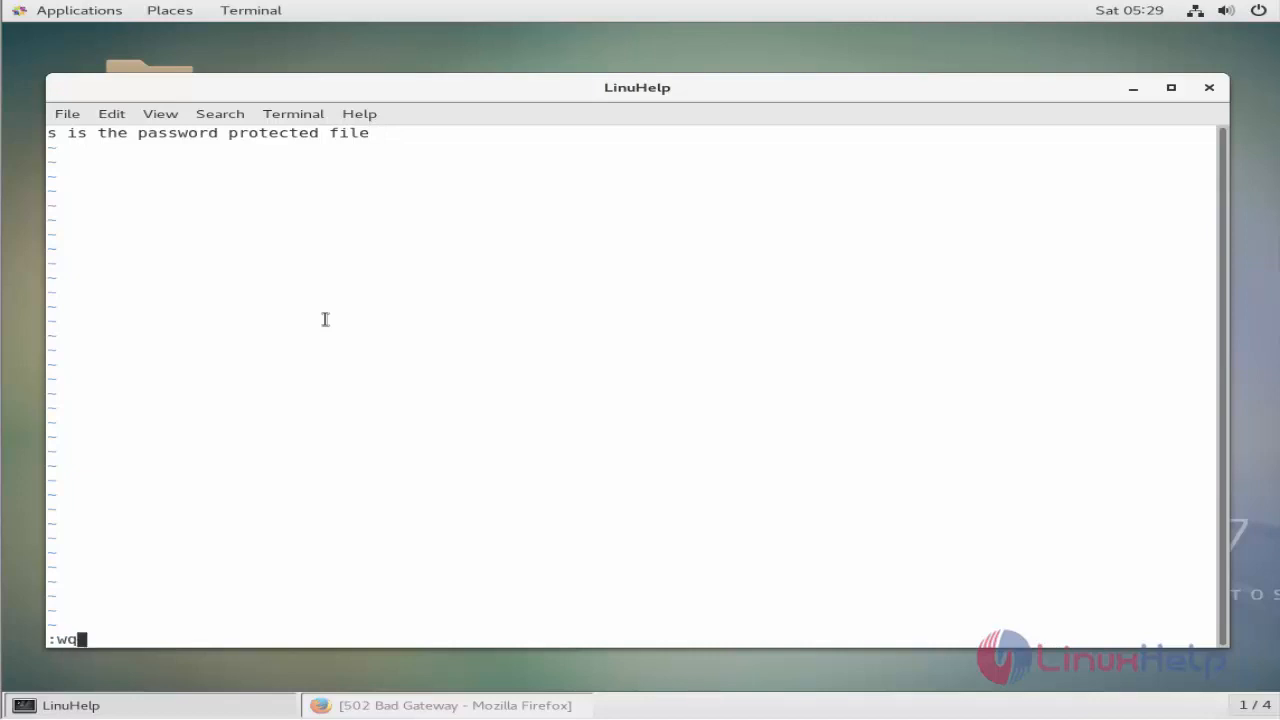
{"action": "key", "text": "Return"}
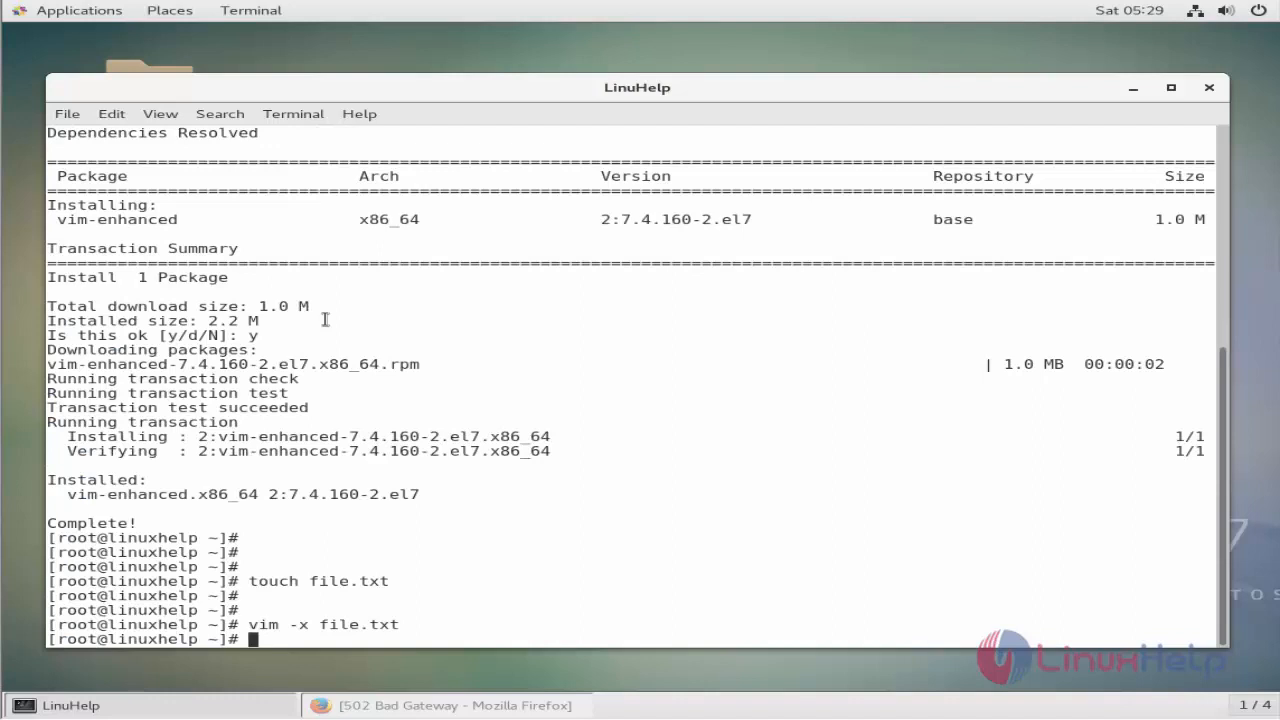
- Reopen file.txt with vim file.txt, enter the correct key, view the line, and quit
{"action": "scroll", "scroll_direction": "down", "scroll_amount": 3}
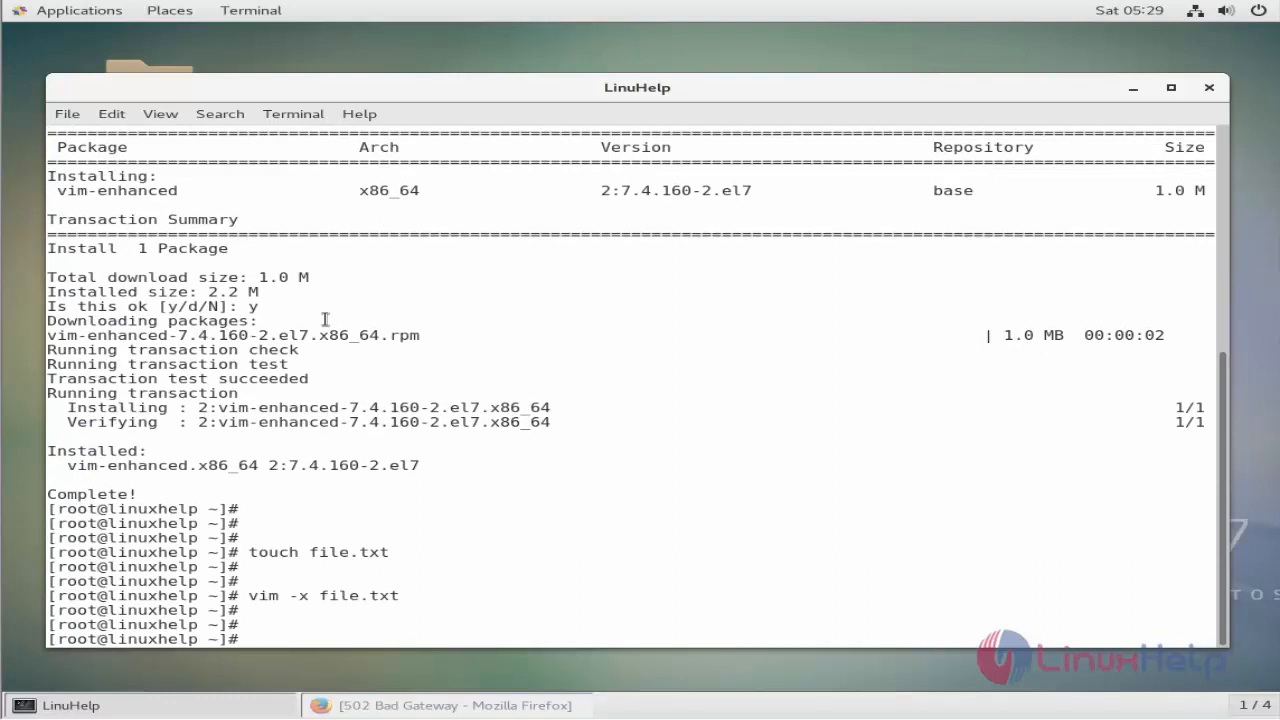
{"action": "type", "text": "vim -x file.txt"}
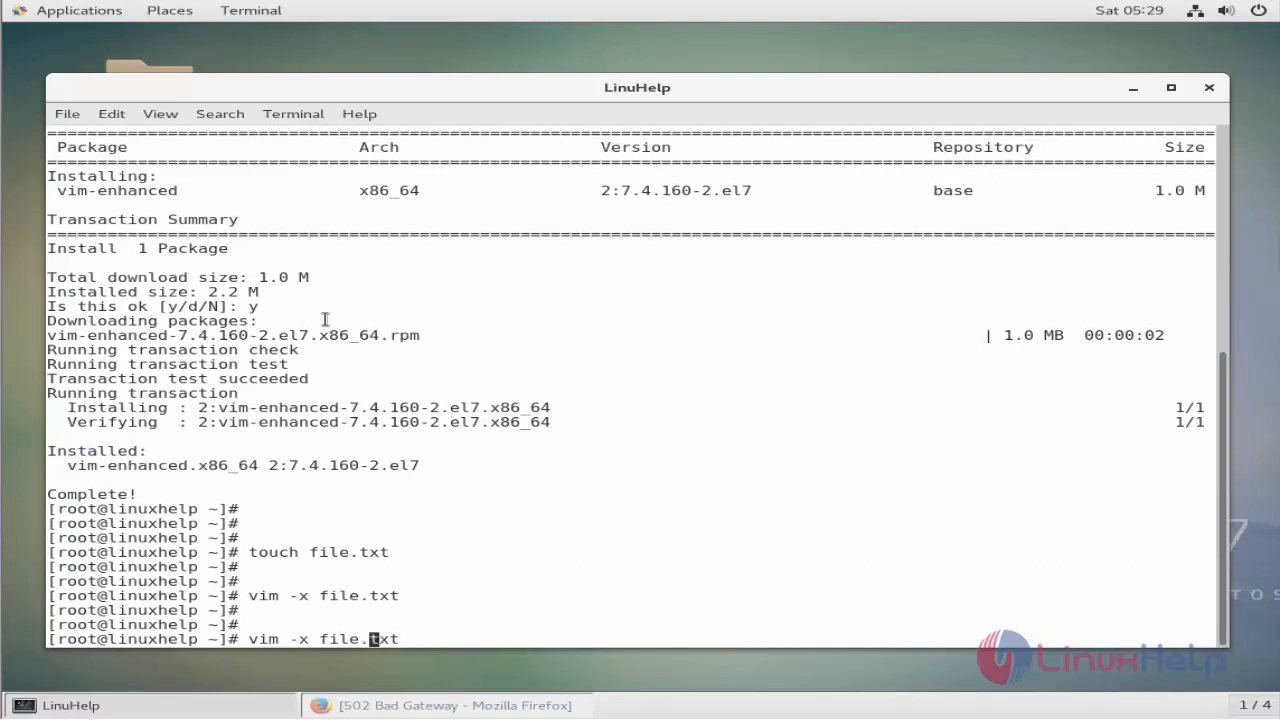
{"action": "type", "text": "vim file.txt"}
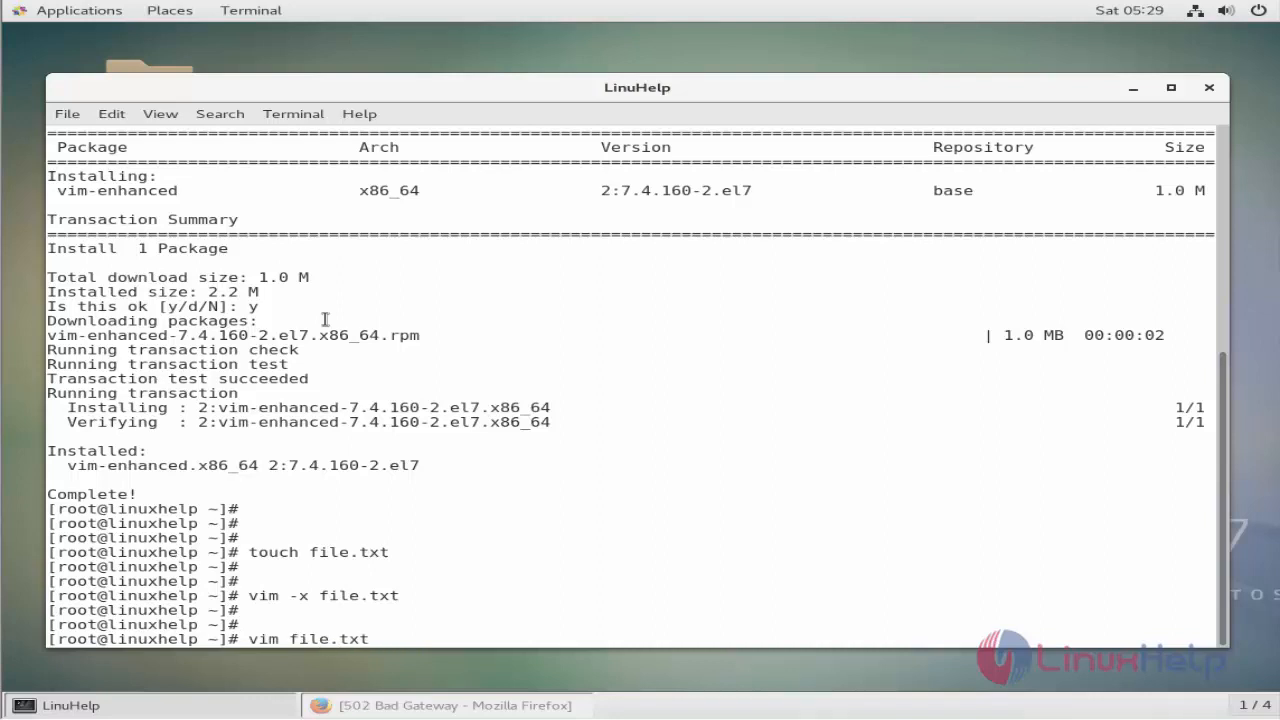
{"action": "key", "text": "Return"}
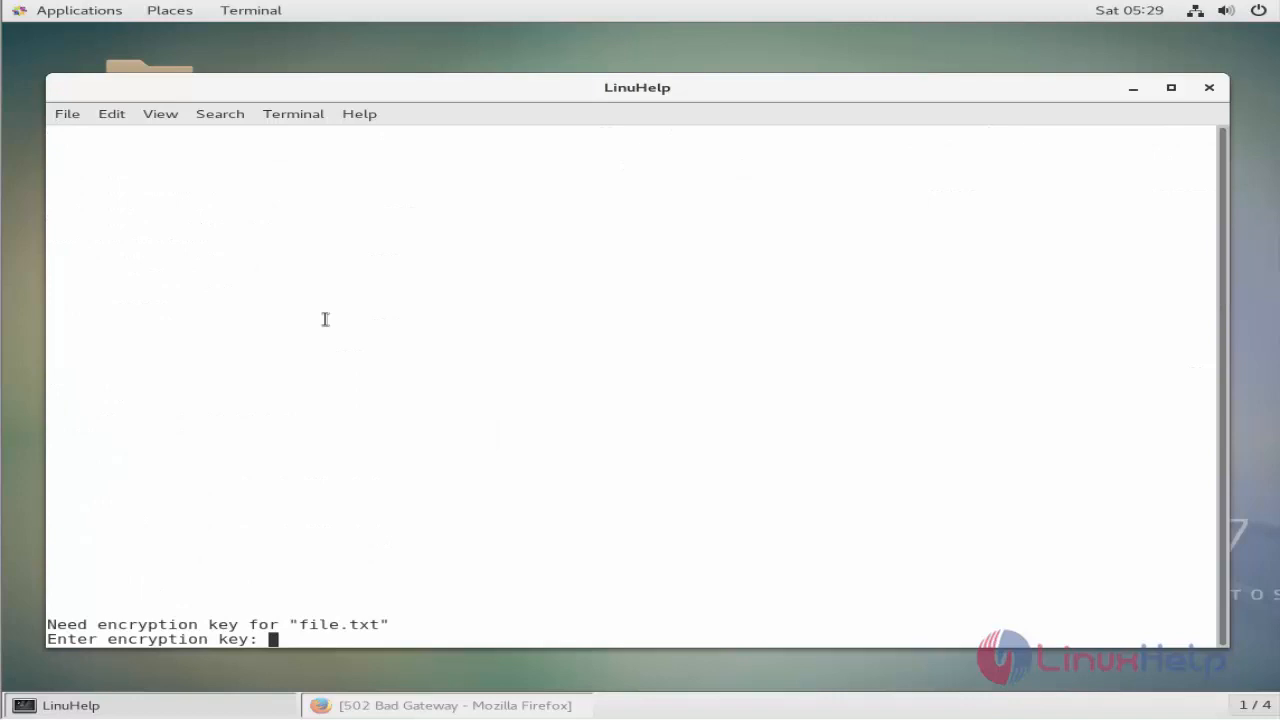
{"action": "type", "text": "*****"}
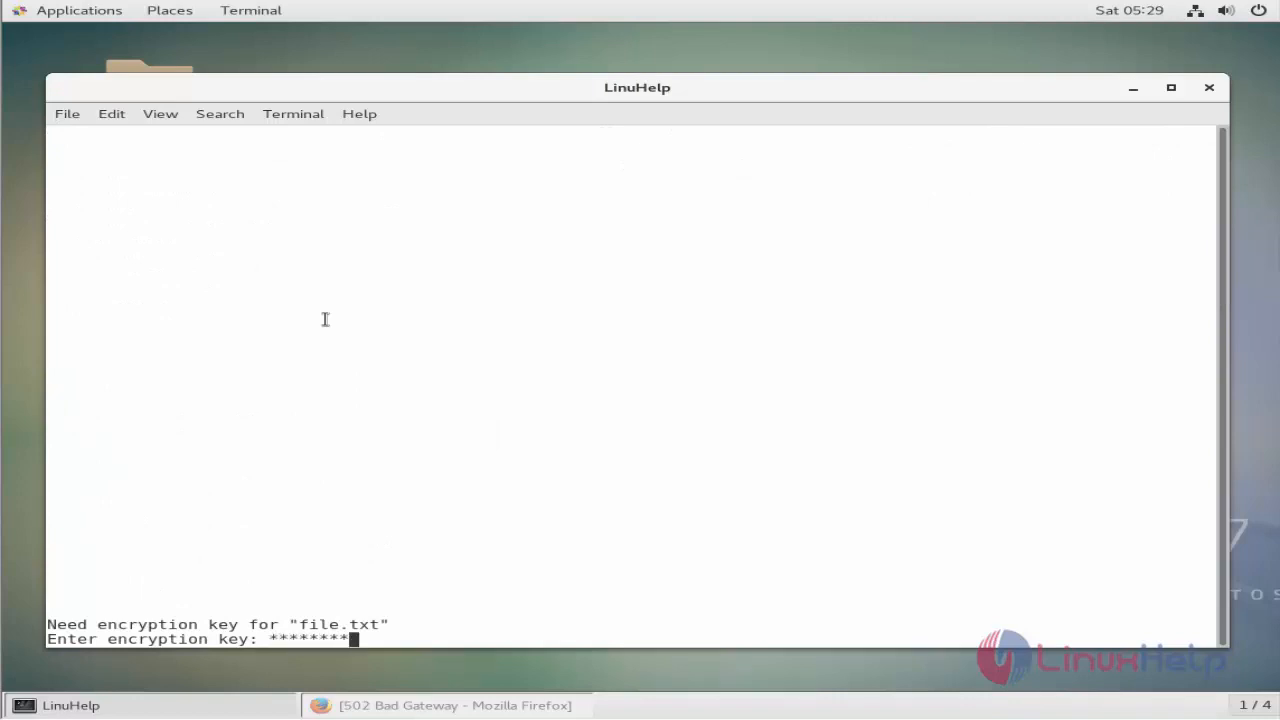
{"action": "key", "text": "Return"}
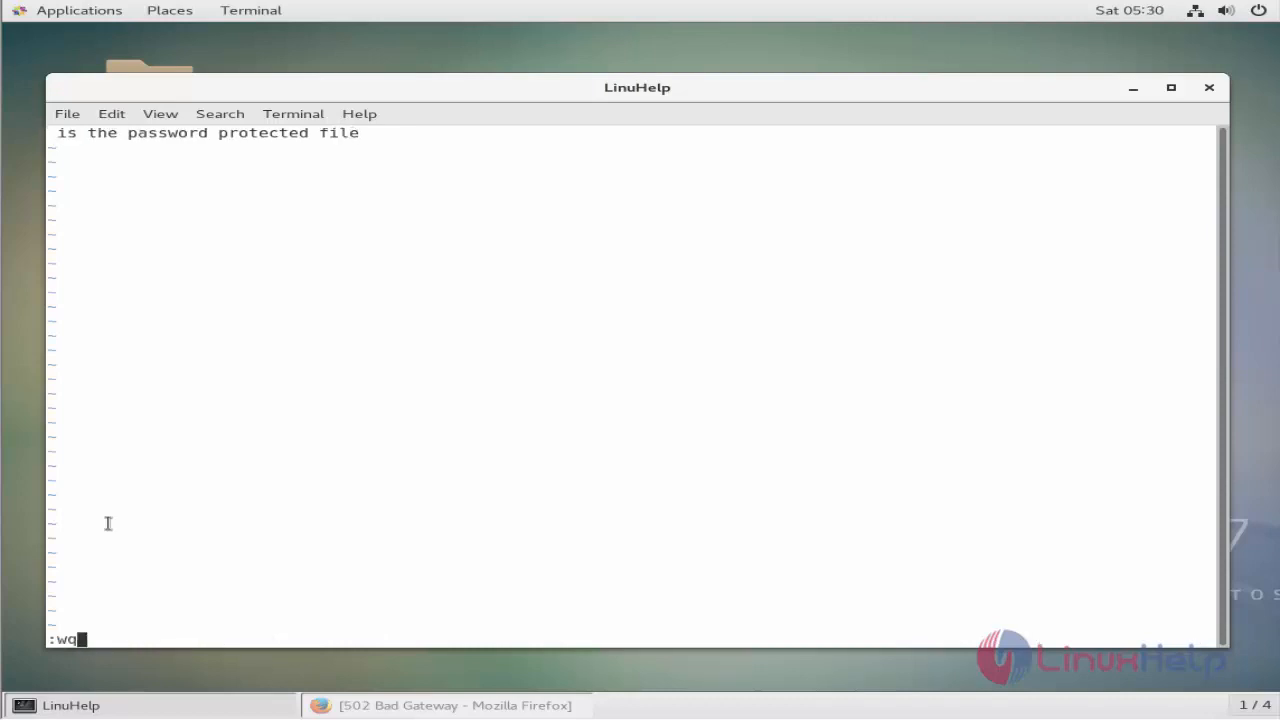
{"action": "key", "text": "Return"}
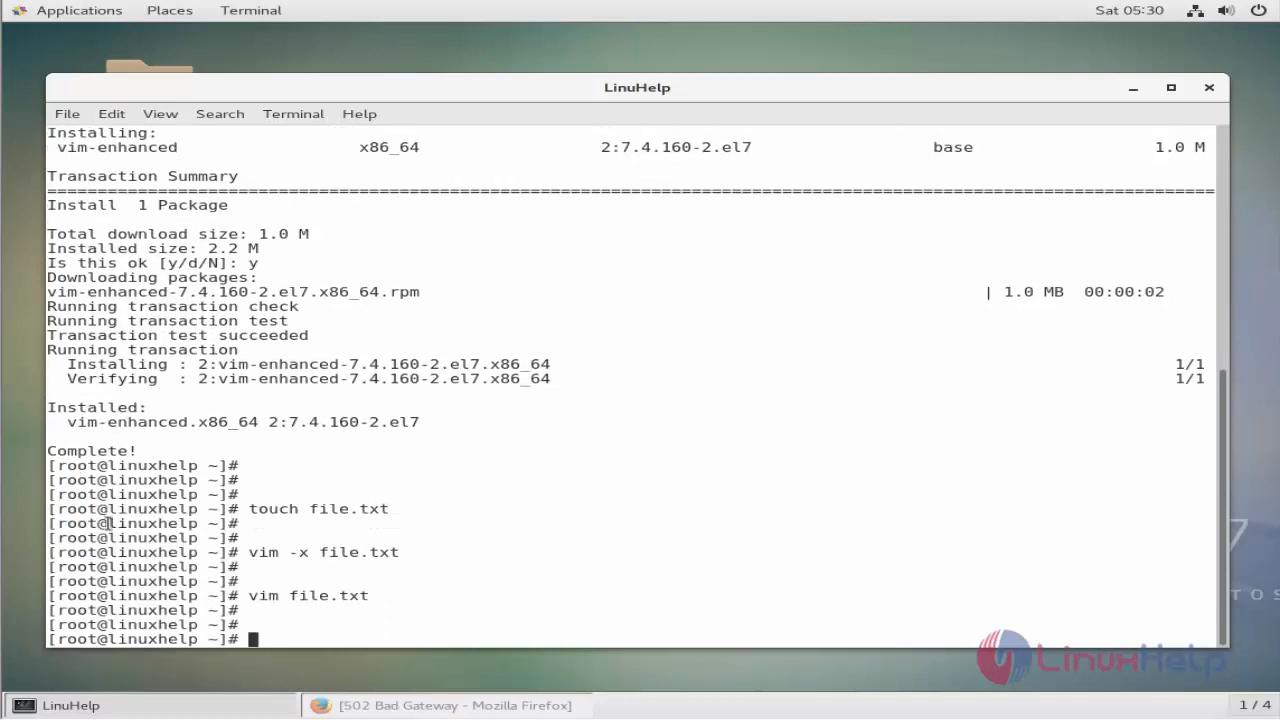
- Run vim file.txt and submit a wrong key, showing garbled ciphertext
{"action": "type", "text": "vim file.txt"}
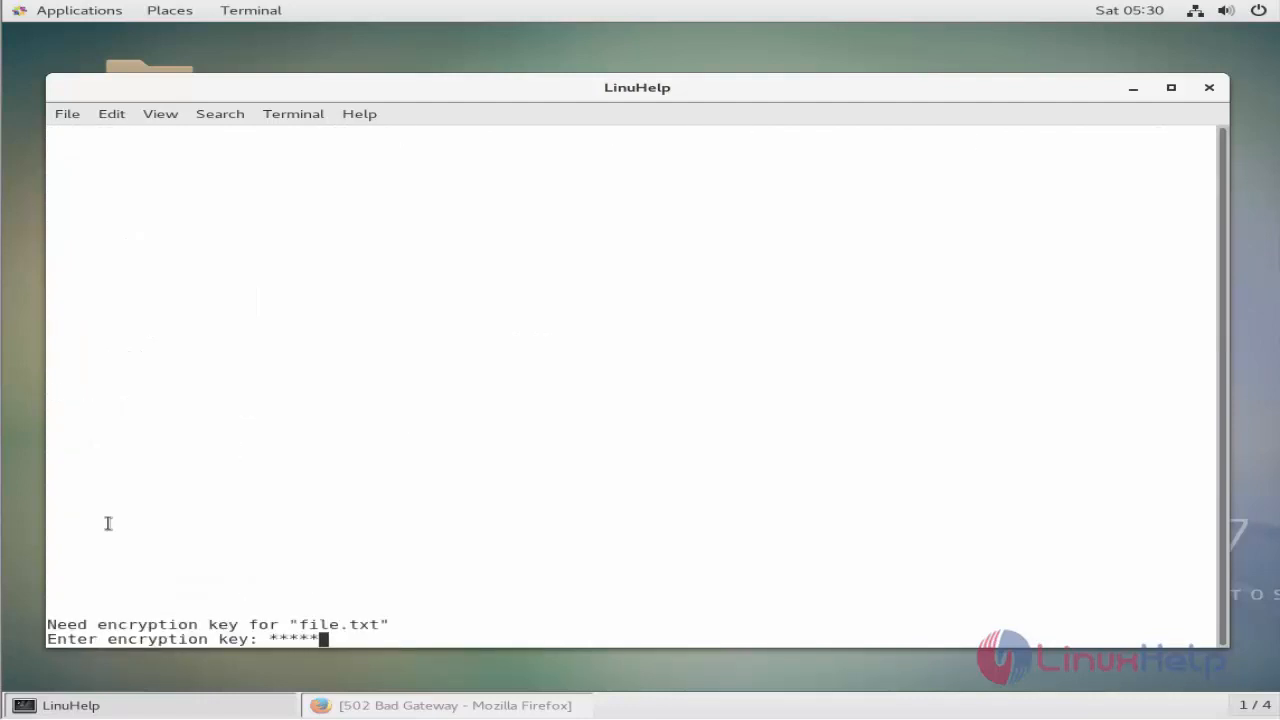
{"action": "key", "text": "Return"}
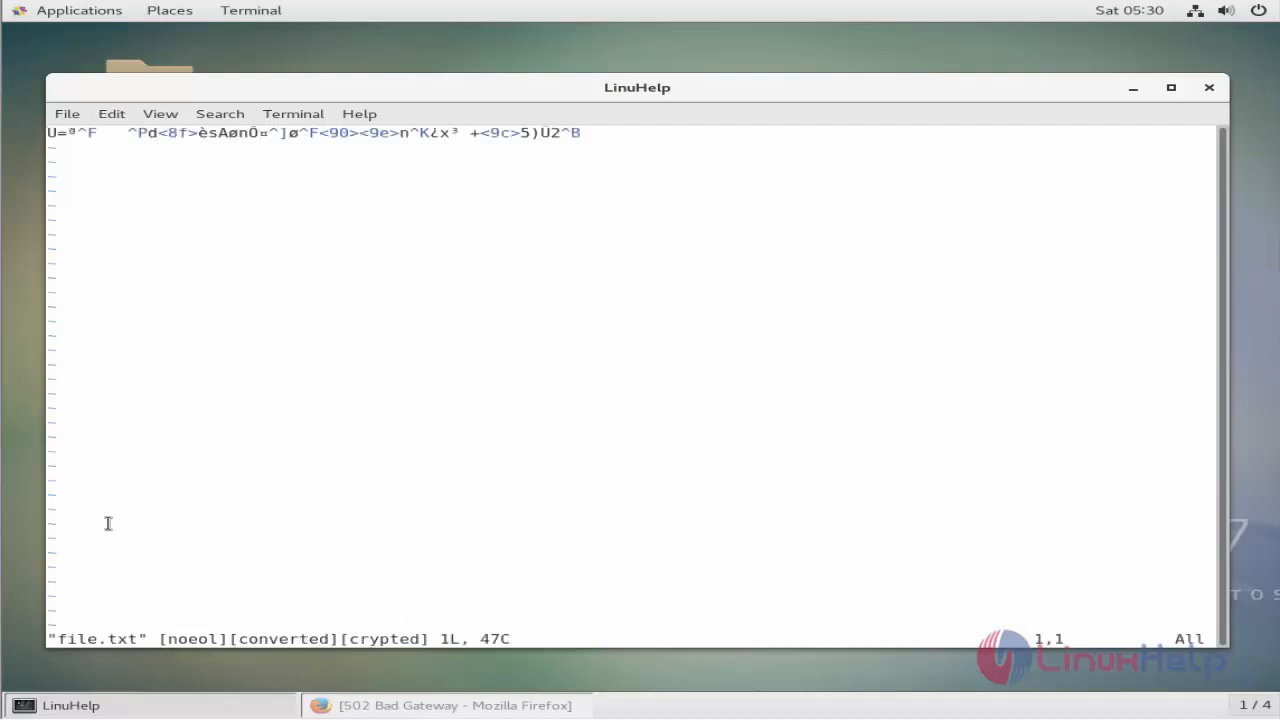